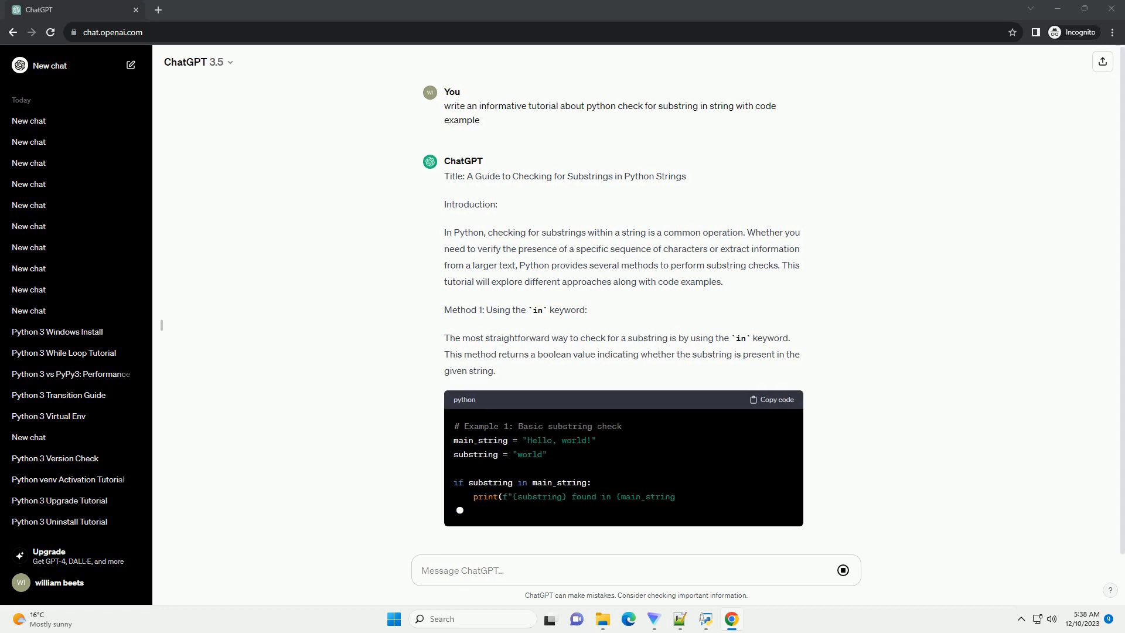
{"action": "scroll", "scroll_direction": "down", "scroll_amount": 3}
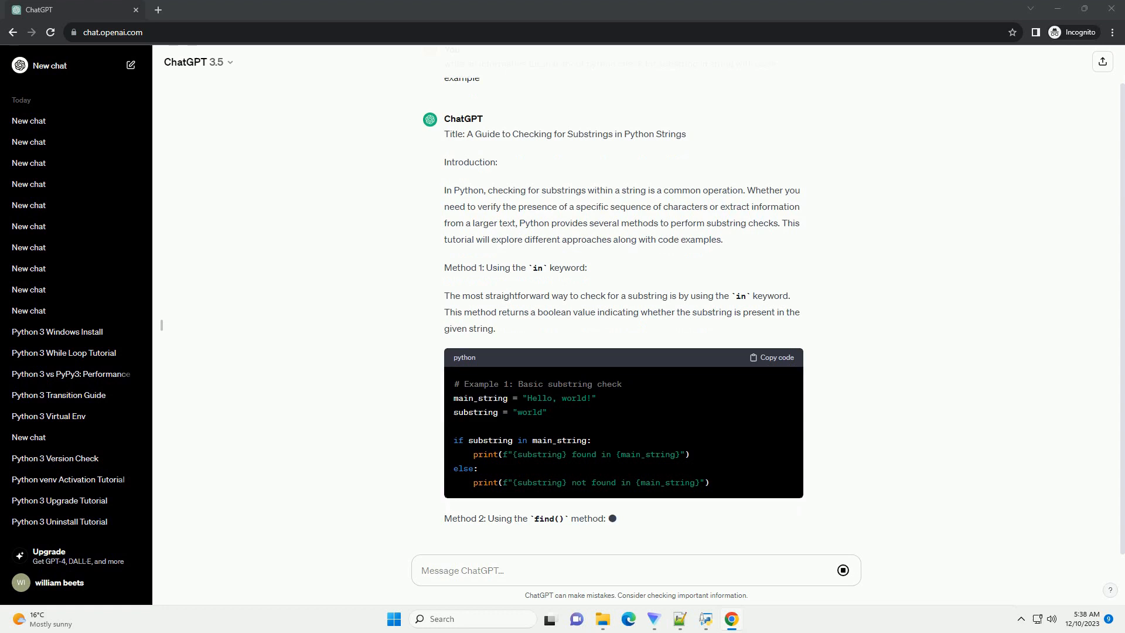
{"action": "scroll", "scroll_direction": "down", "scroll_amount": 3}
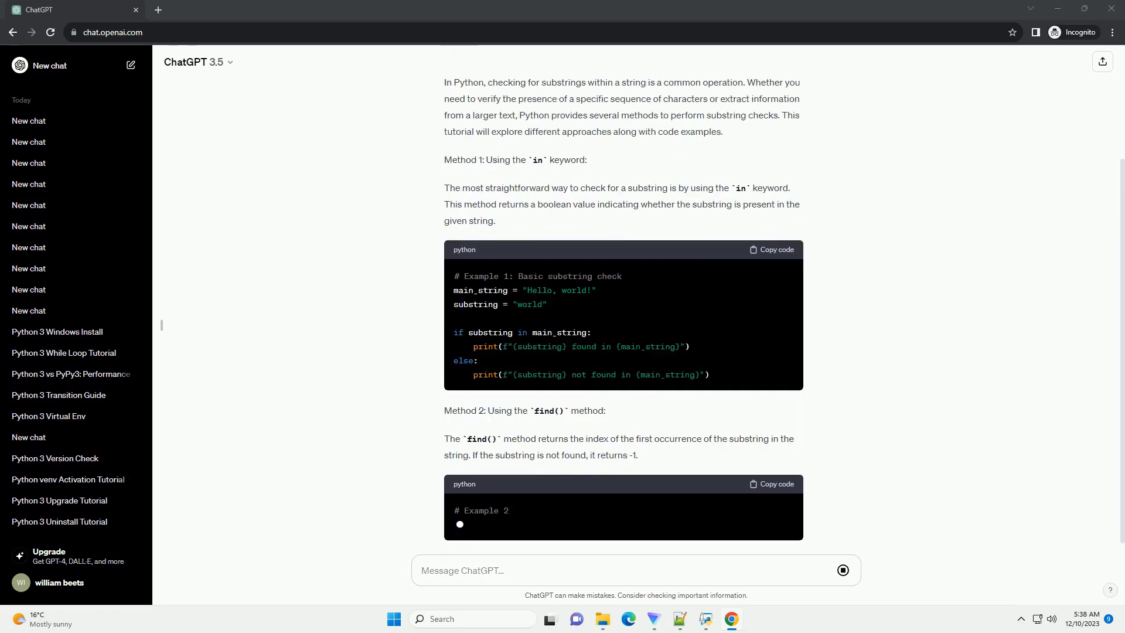
{"action": "scroll", "scroll_direction": "down", "scroll_amount": 3}
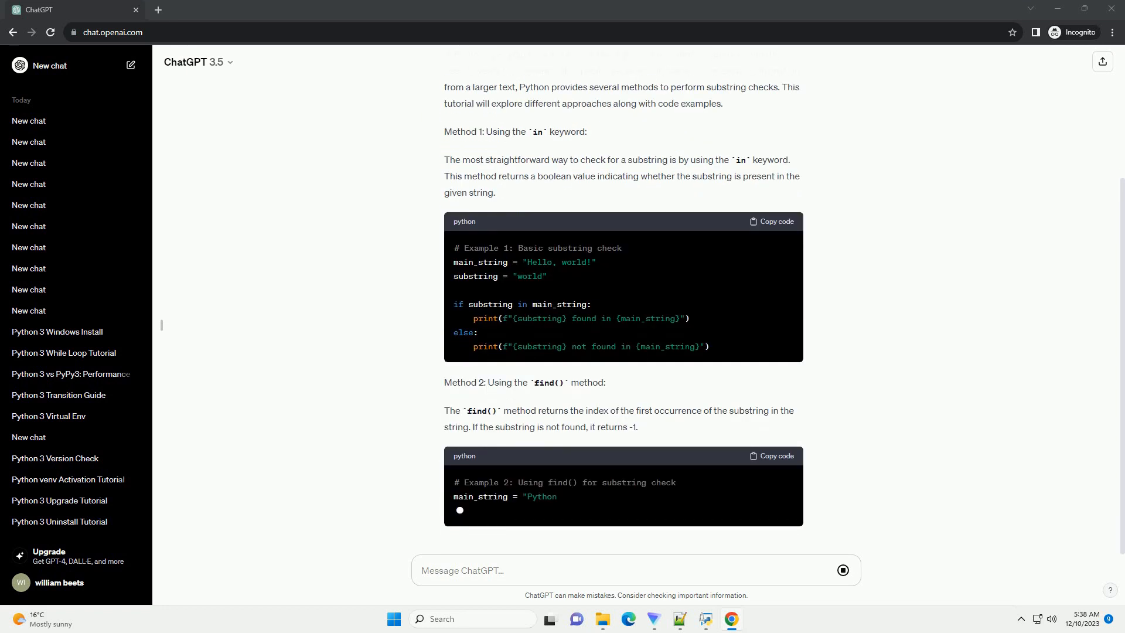